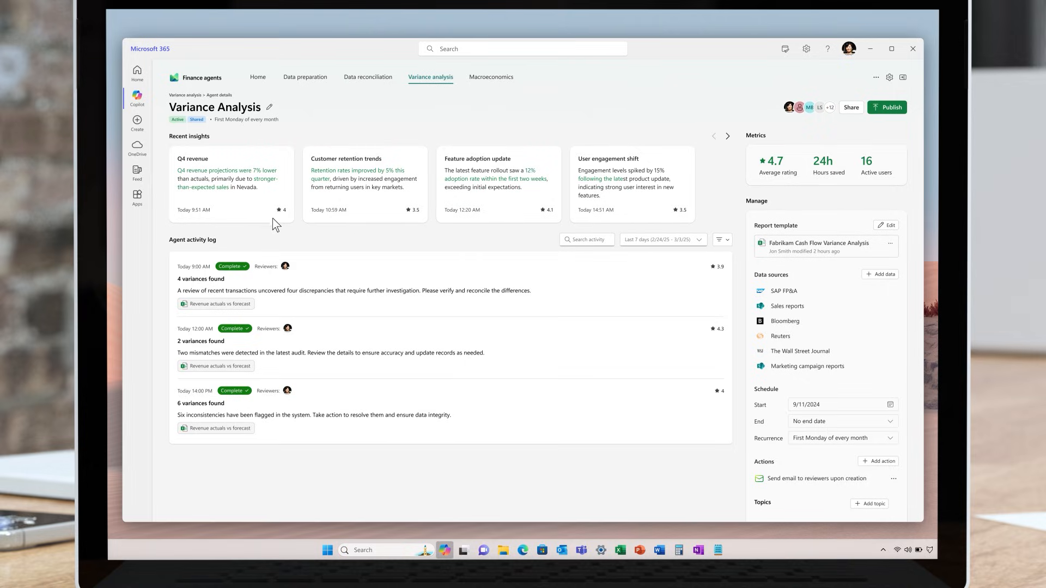
pyautogui.moveTo(470, 217)
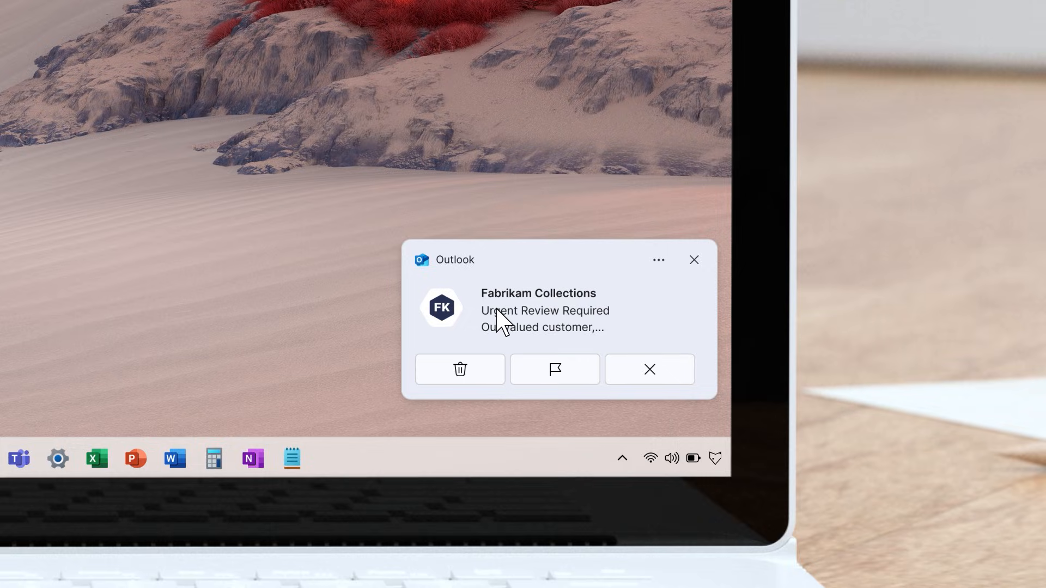
# - Open the Finance agents approval request email about Northwind Traders record inaccuracies from the alert
pyautogui.click(543, 310)
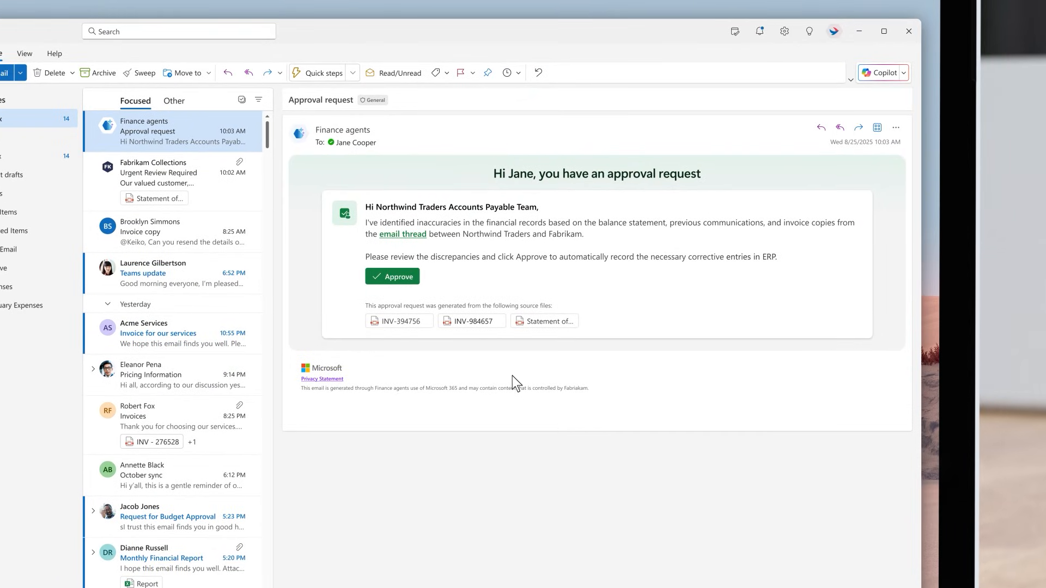
# - Approve the corrective entries request and open the agent's 'Re: Urgent Review Required' draft
pyautogui.click(392, 276)
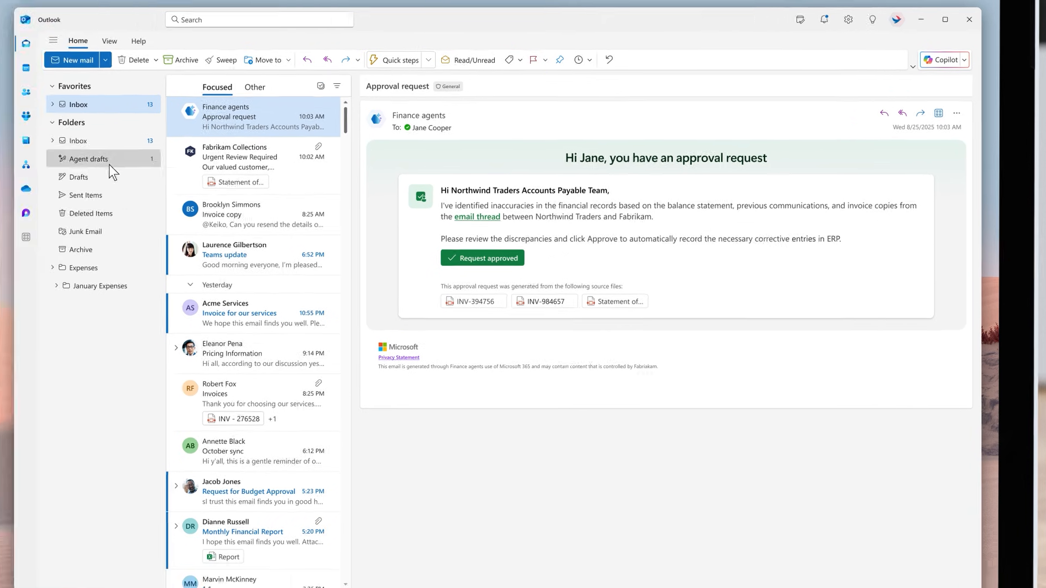
pyautogui.click(87, 159)
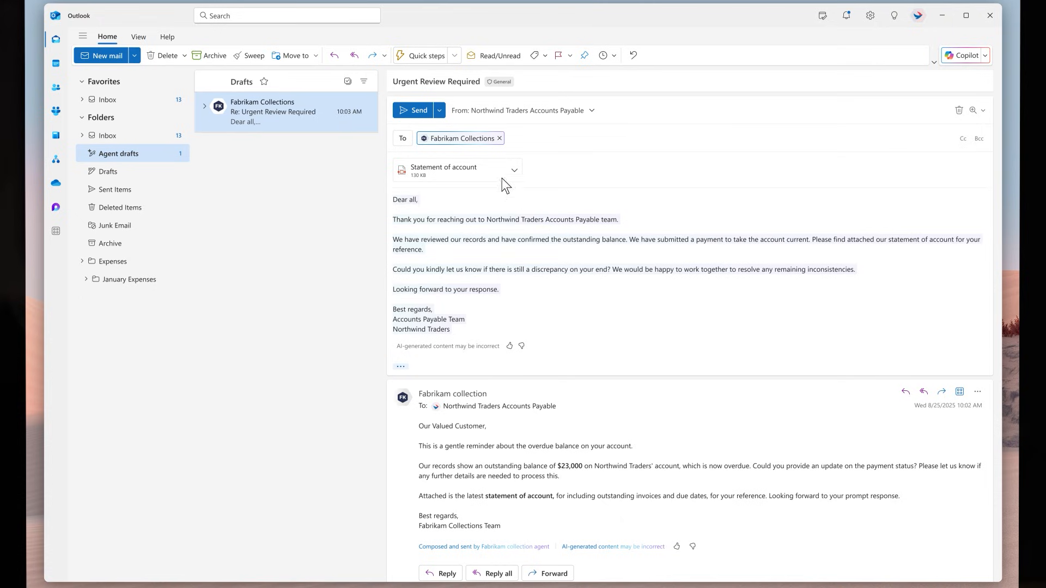
pyautogui.click(415, 110)
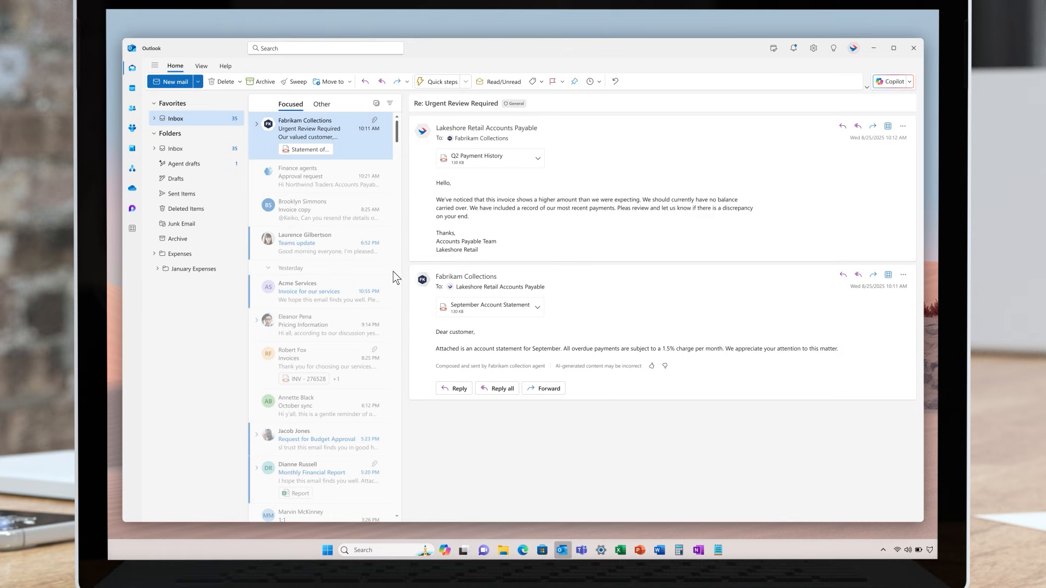
# - Send the drafted reply with the INV invoice copies to Northwind Traders Accounts Payable
pyautogui.click(183, 162)
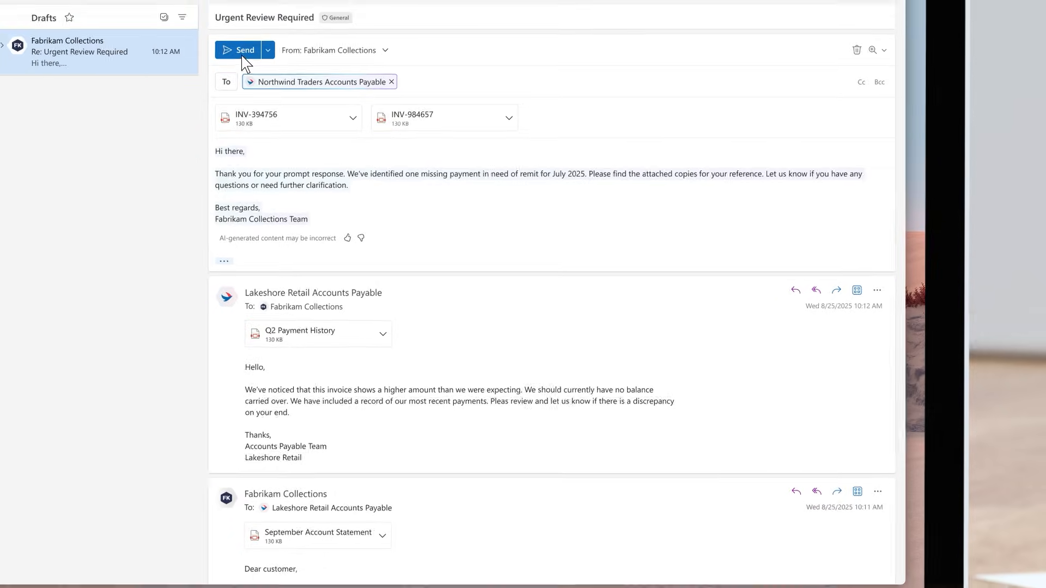
pyautogui.click(239, 49)
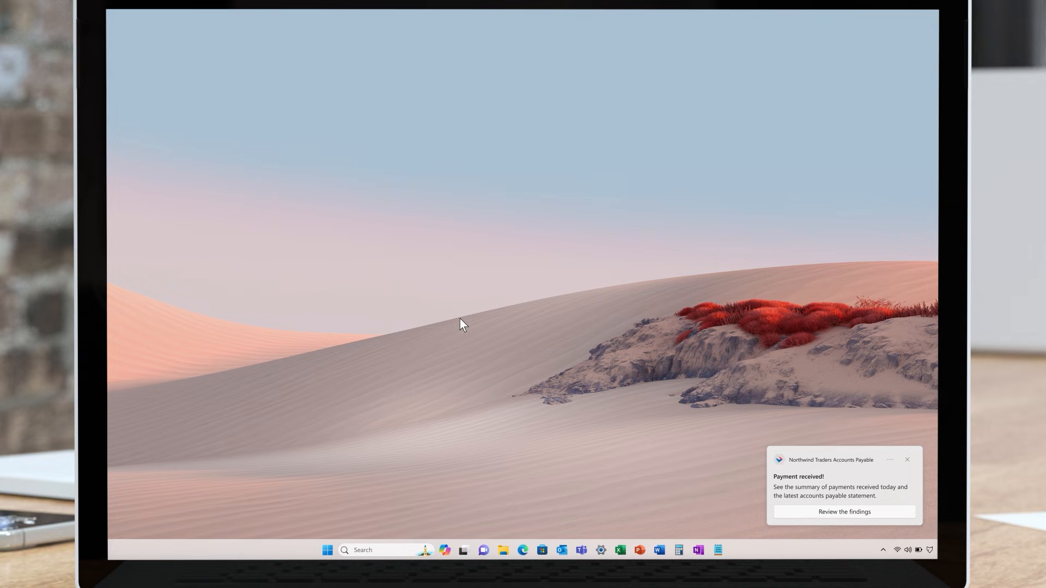
# - Open the Variance Analysis page from the payment alert's 'Review the findings' link
pyautogui.click(844, 512)
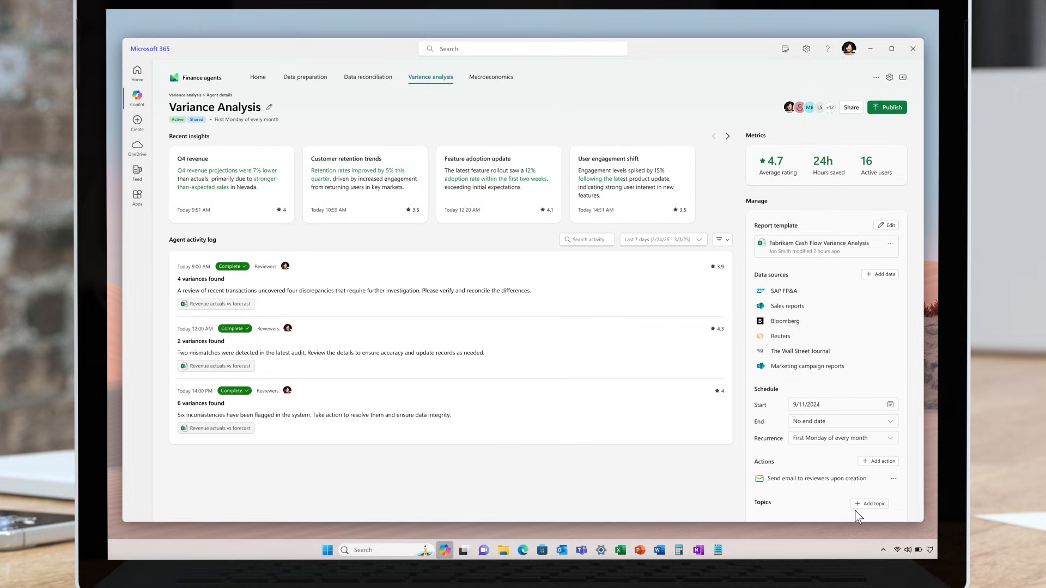
pyautogui.moveTo(356, 405)
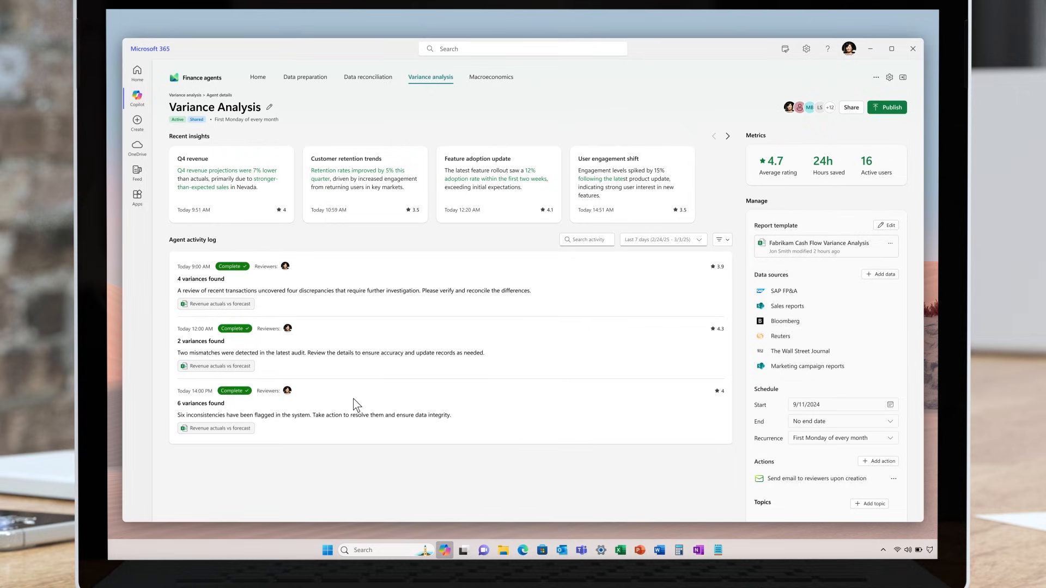
pyautogui.moveTo(276, 225)
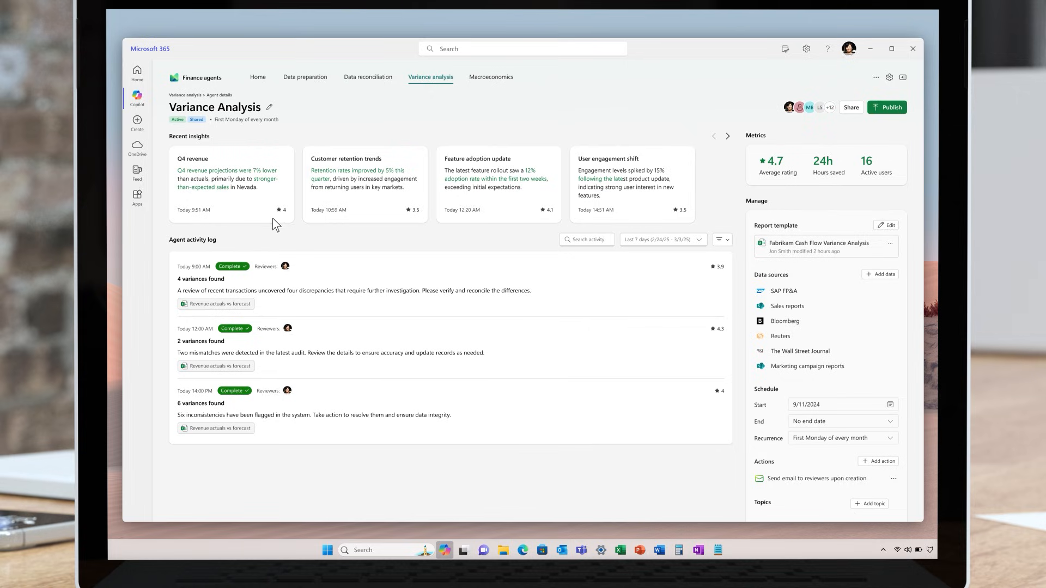
pyautogui.moveTo(470, 216)
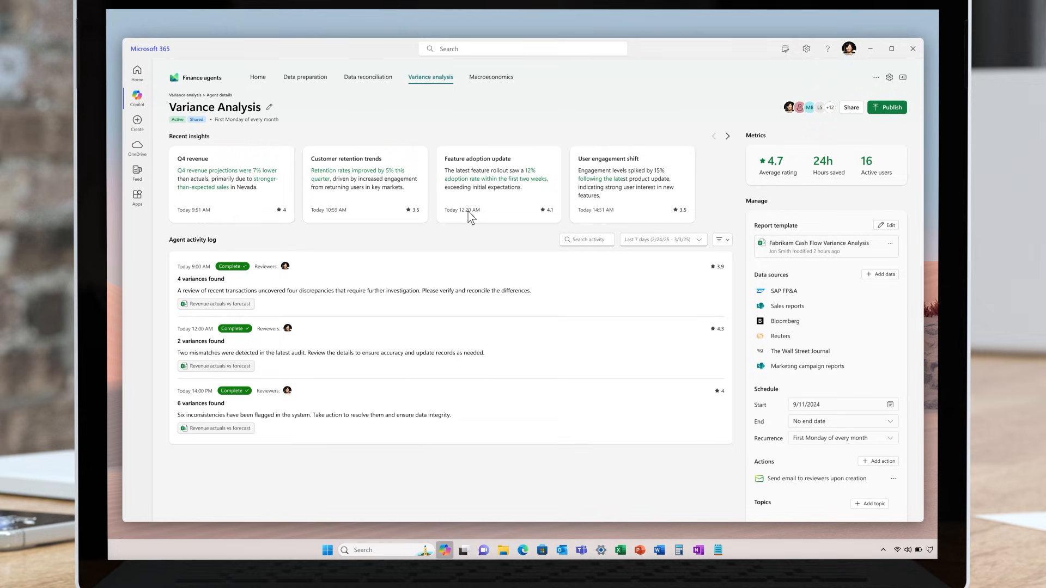
pyautogui.moveTo(610, 214)
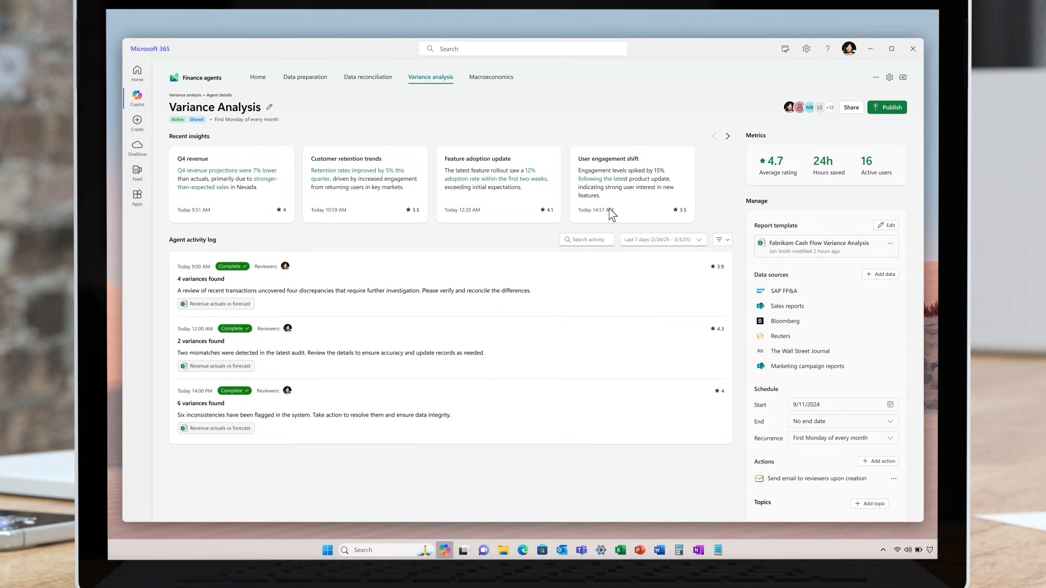
pyautogui.moveTo(879, 121)
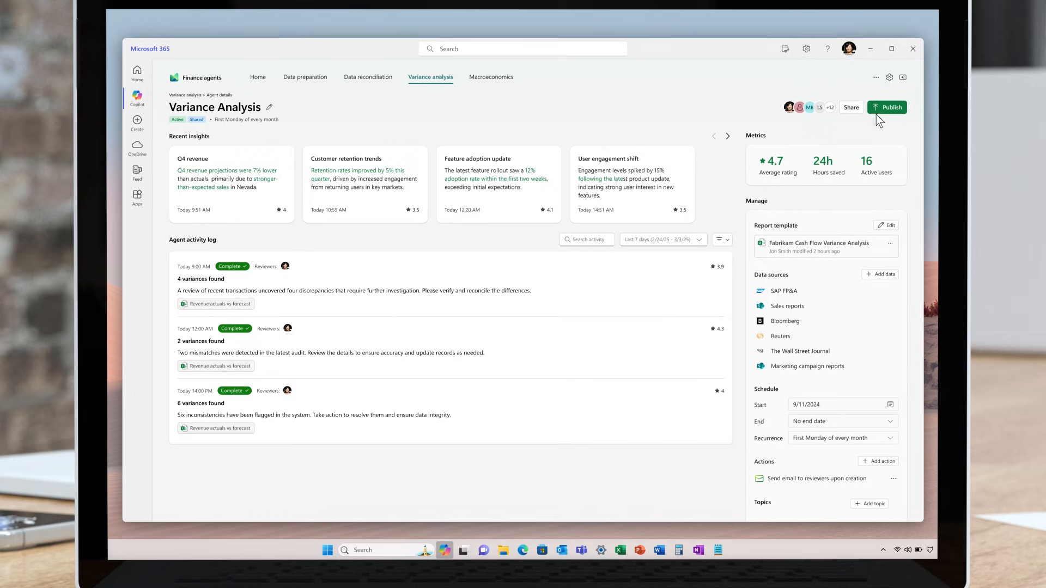
# - Publish the Variance Analysis agent changes, then close the Copilot window
pyautogui.click(887, 108)
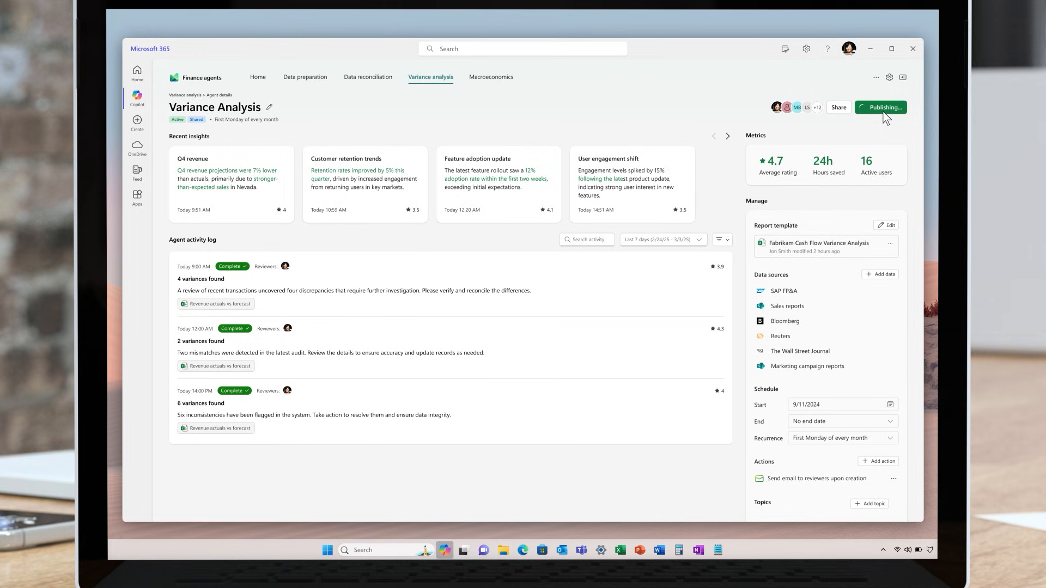
pyautogui.click(881, 107)
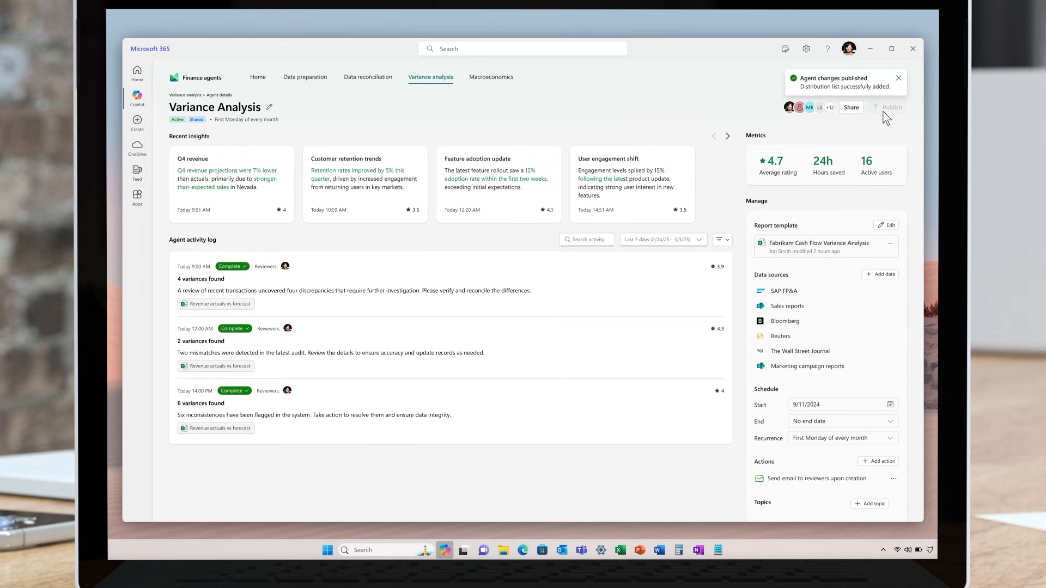
pyautogui.click(912, 48)
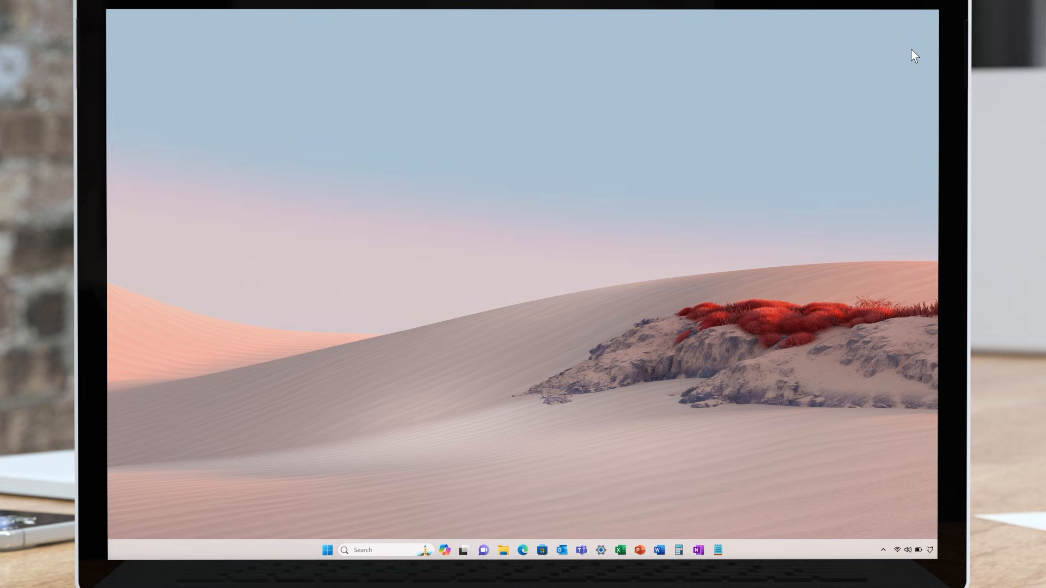